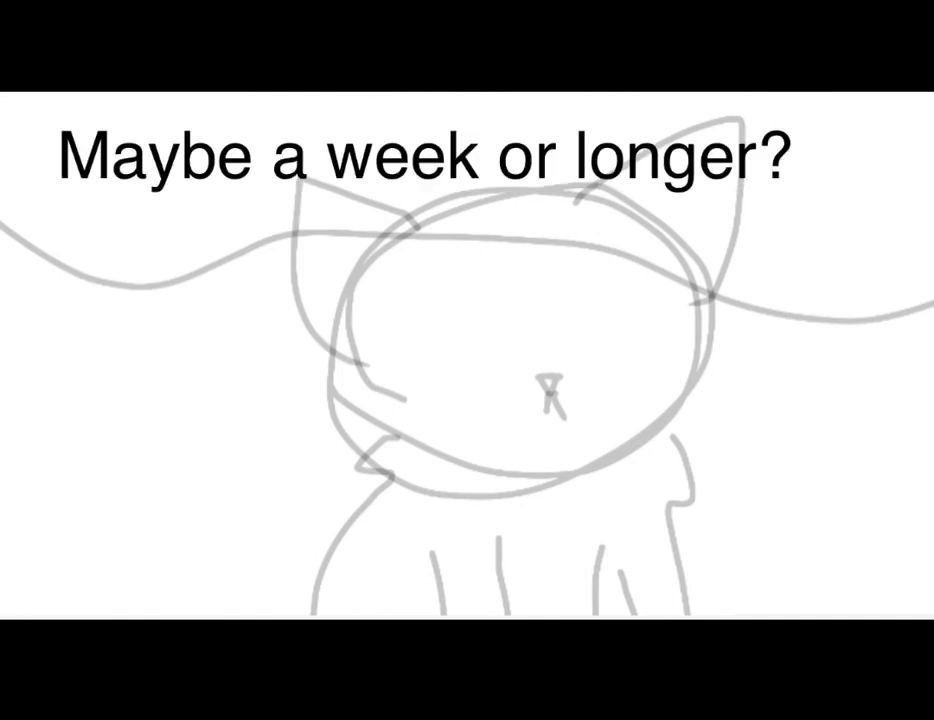
text(I'm going camping so it'll be a while)
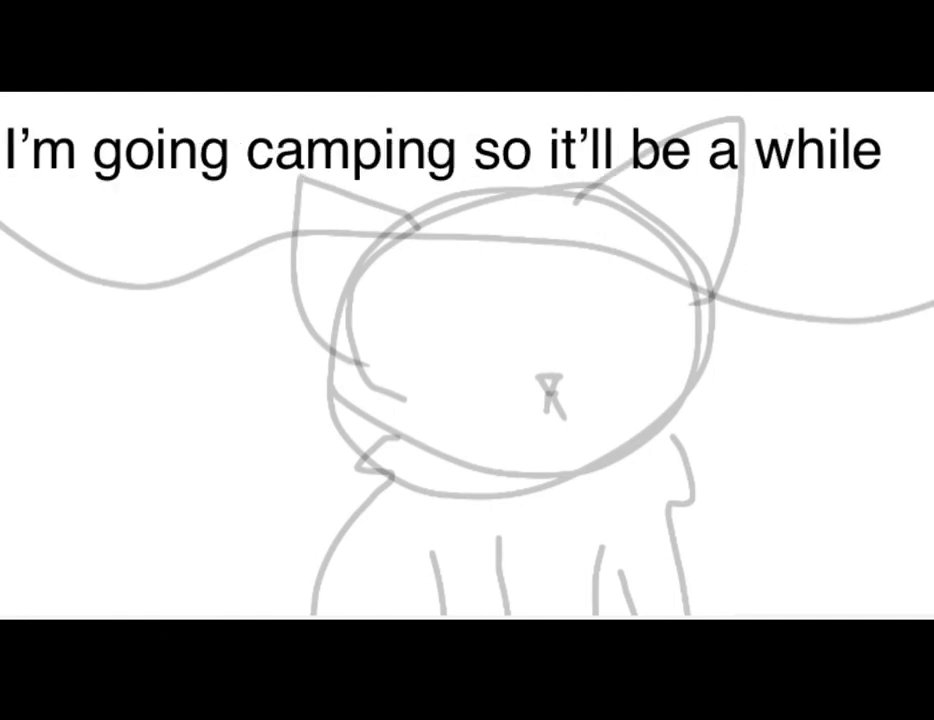